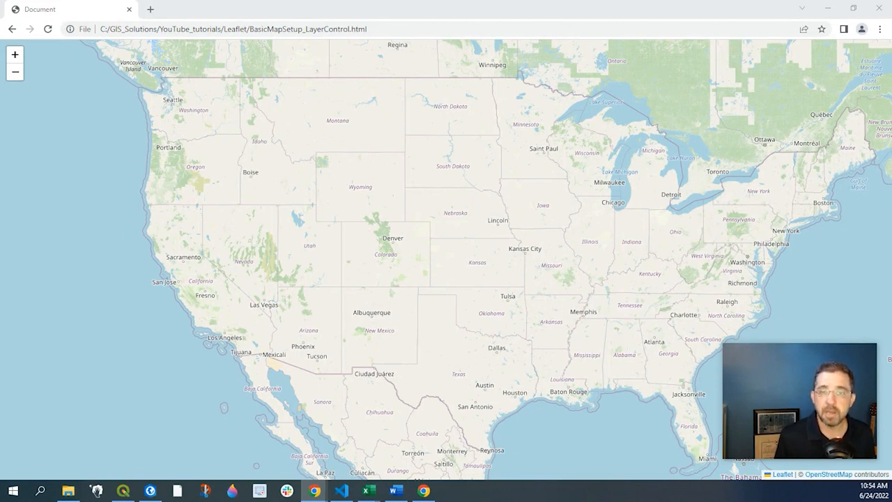
pyautogui.moveTo(429, 144)
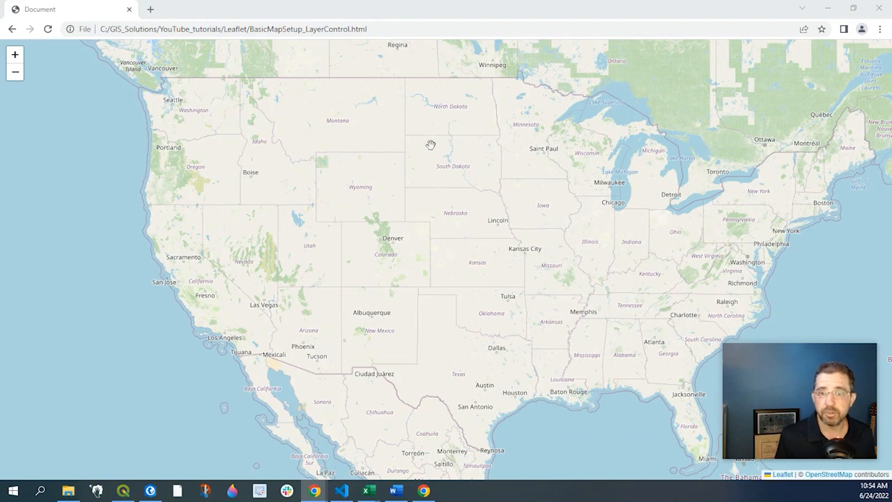
pyautogui.moveTo(592, 153)
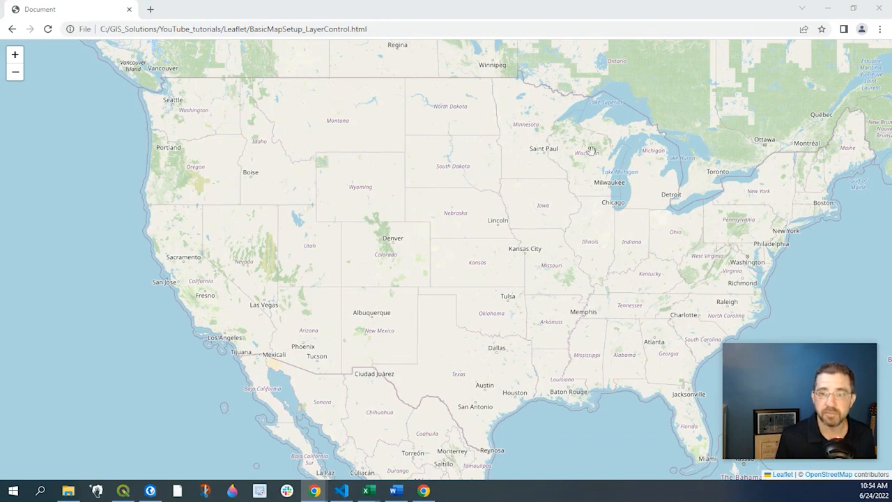
pyautogui.moveTo(815, 61)
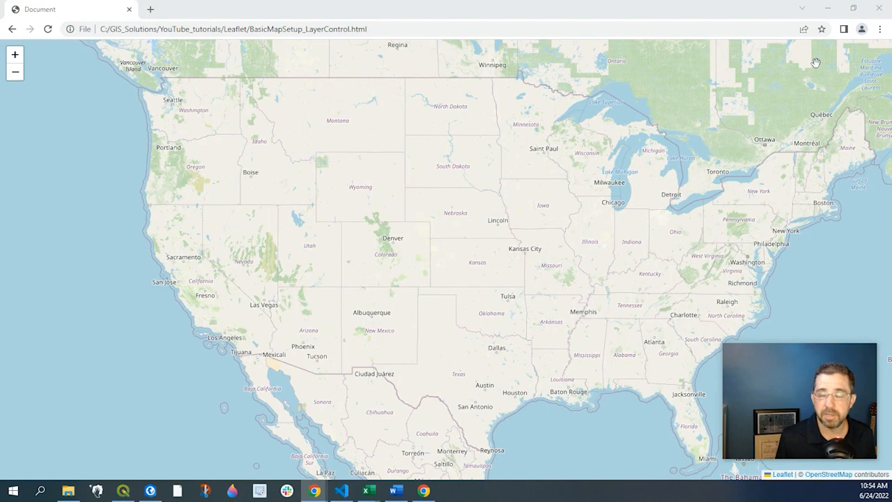
pyautogui.moveTo(828, 9)
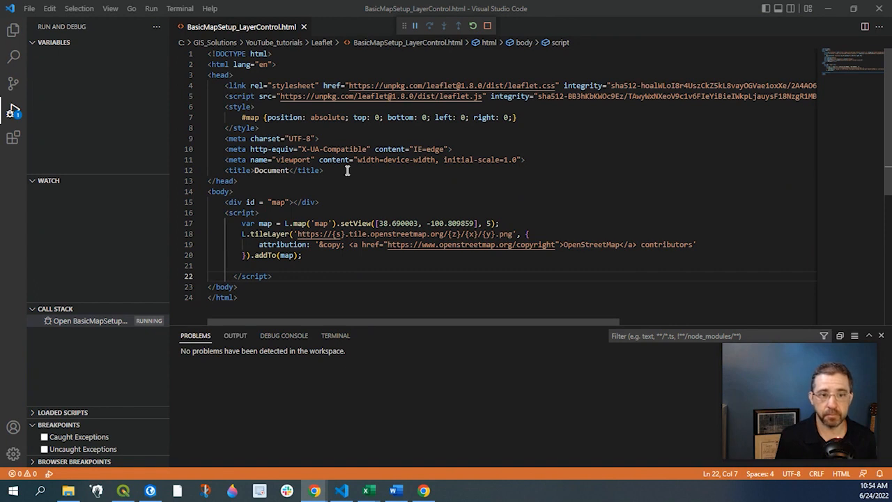
pyautogui.moveTo(270, 209)
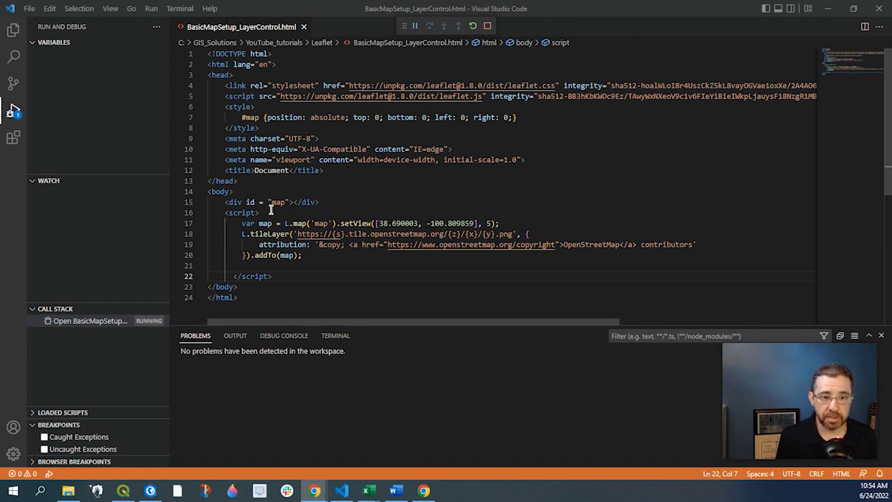
# Step: Prefix the OpenStreetMap L.tileLayer line with 'var osm = ' and add a blank line after it
pyautogui.click(270, 234)
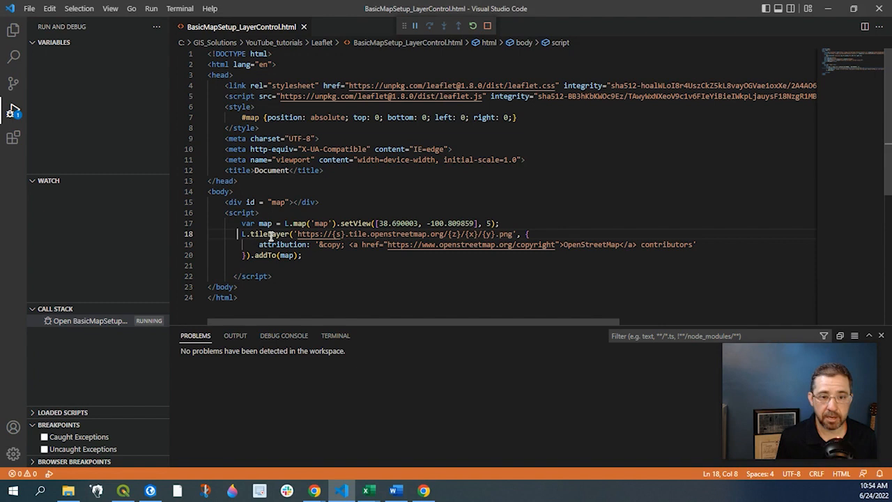
pyautogui.scroll(-3)
pyautogui.write('var')
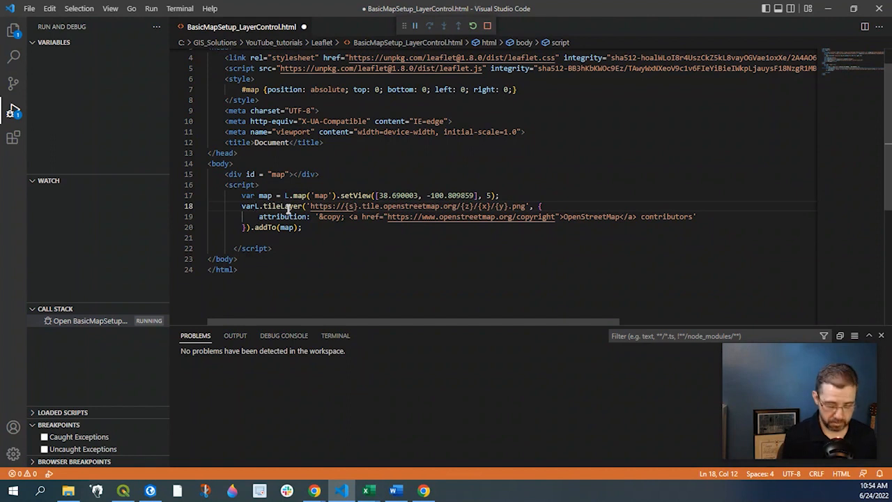
pyautogui.write('L')
pyautogui.write(' osm =')
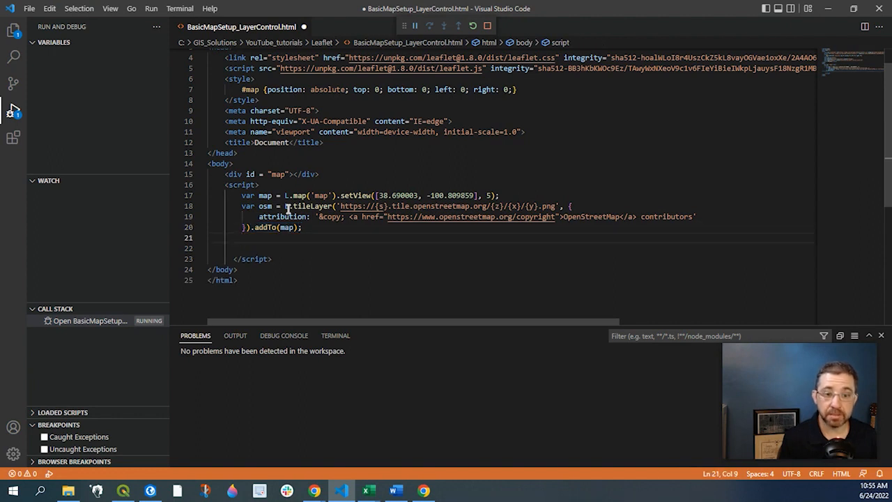
pyautogui.press('Enter')
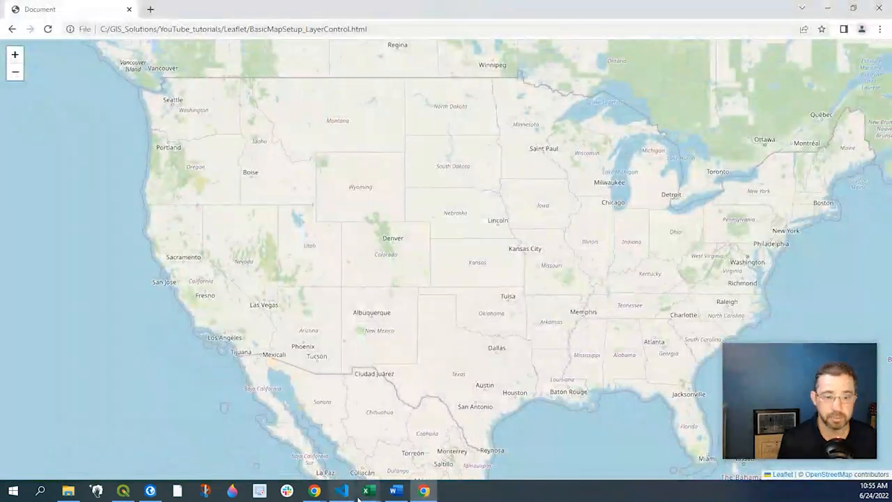
pyautogui.moveTo(314, 490)
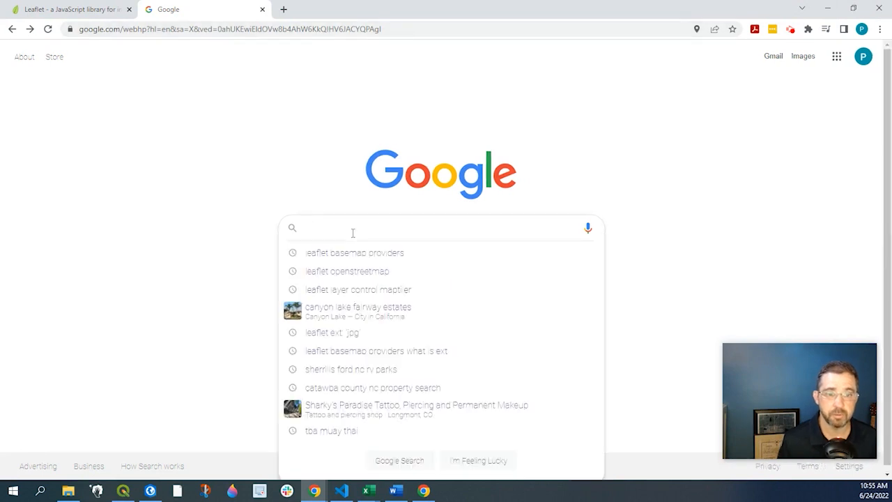
# Step: Google 'leaflet basemap providers' and open the Leaflet Provider Demo result
pyautogui.write('lea')
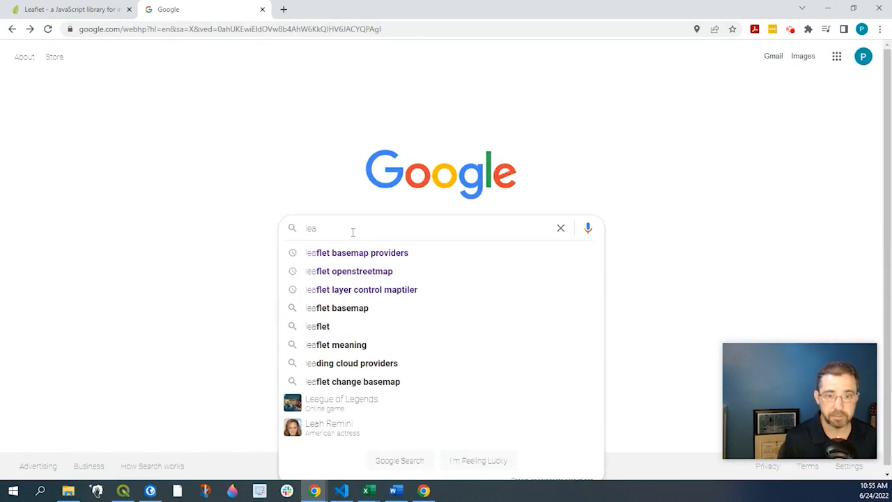
pyautogui.click(357, 252)
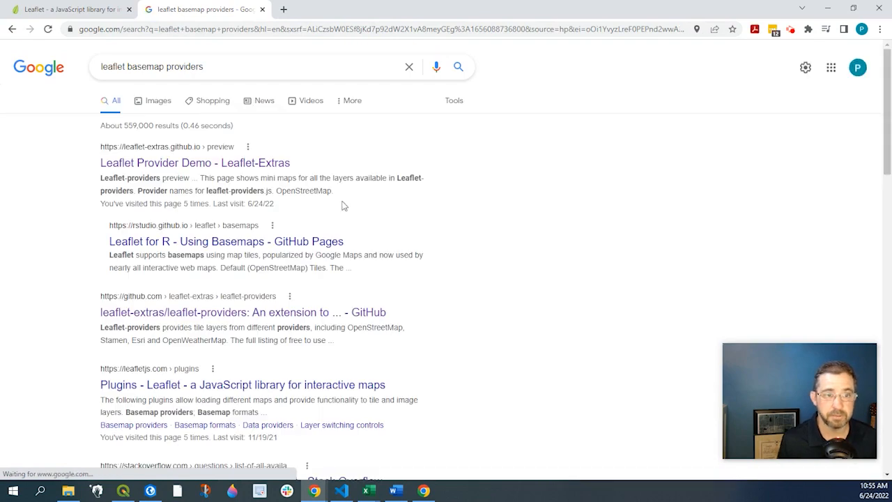
pyautogui.click(186, 162)
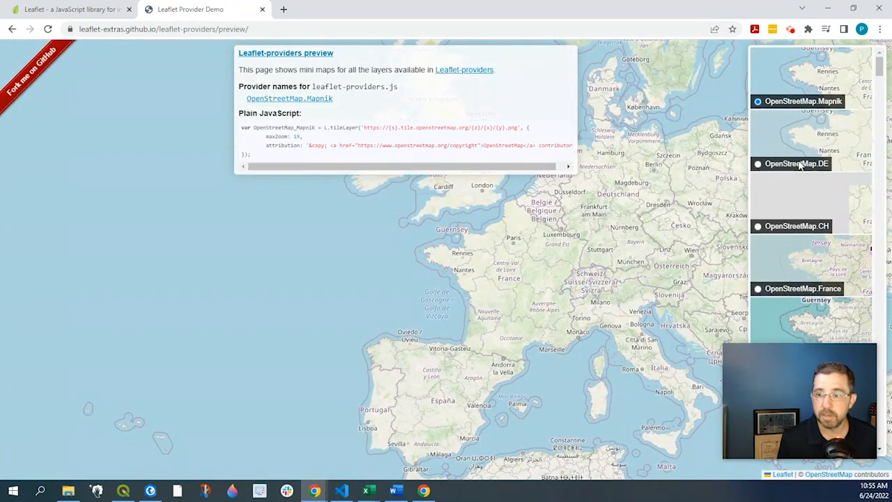
# Step: Preview Stamen.Watercolor, grab its Plain JavaScript snippet, then preview Stamen.Terrain
pyautogui.scroll(-3)
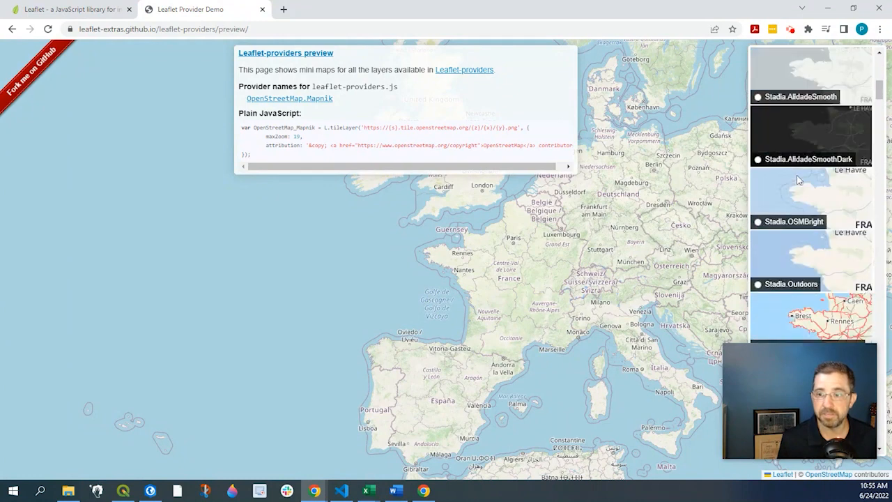
pyautogui.scroll(-3)
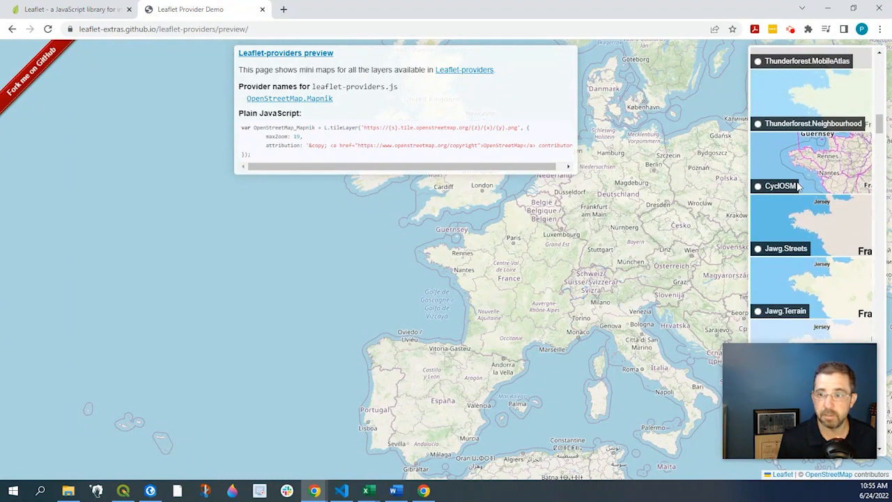
pyautogui.scroll(-3)
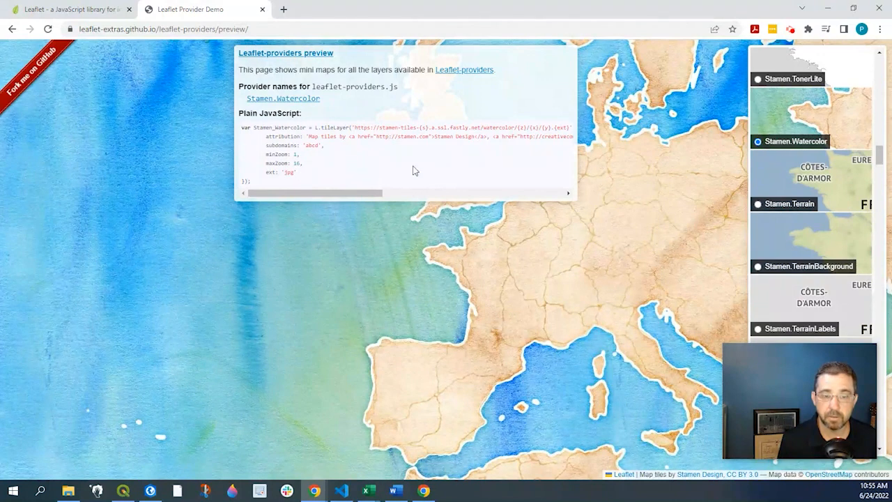
pyautogui.doubleClick(281, 172)
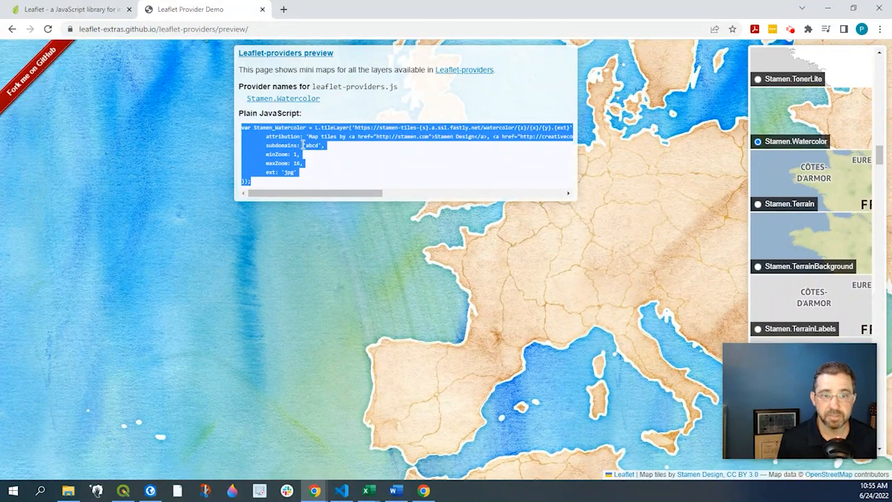
pyautogui.moveTo(357, 299)
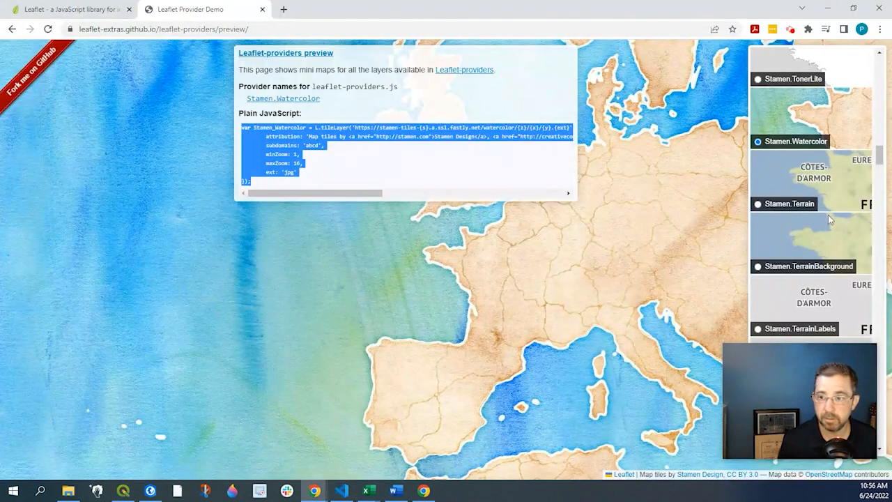
pyautogui.click(757, 203)
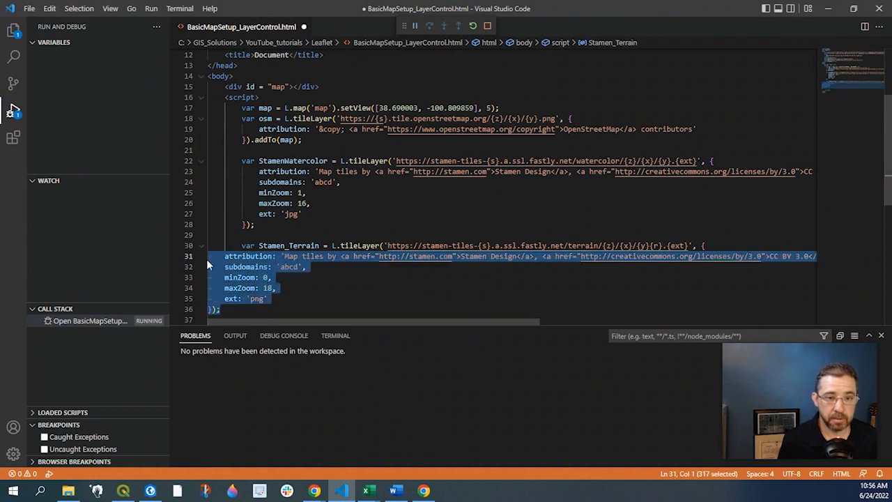
# Step: Rename the pasted Stamen_Terrain variable to StamenTerrain and tidy the code below
pyautogui.click(301, 246)
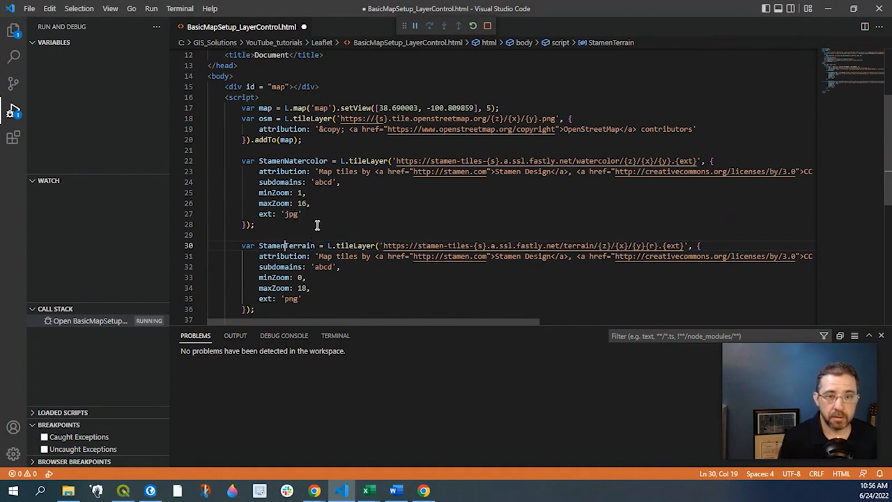
pyautogui.scroll(-3)
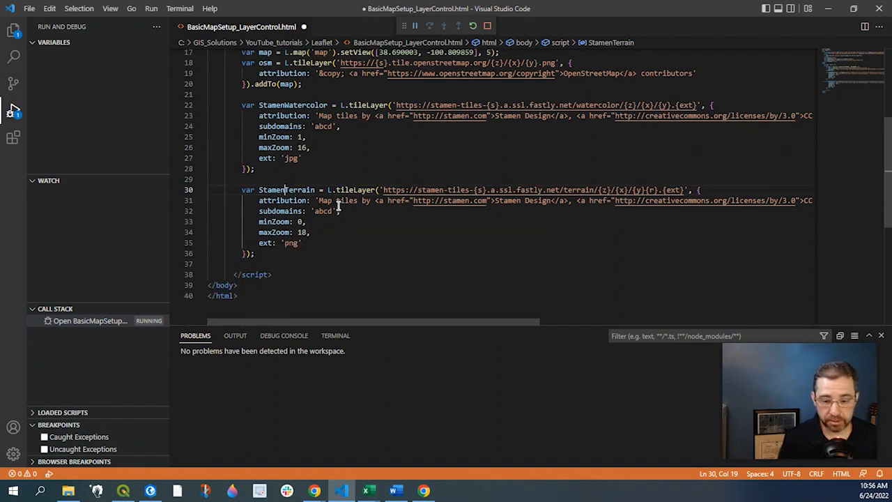
pyautogui.scroll(-3)
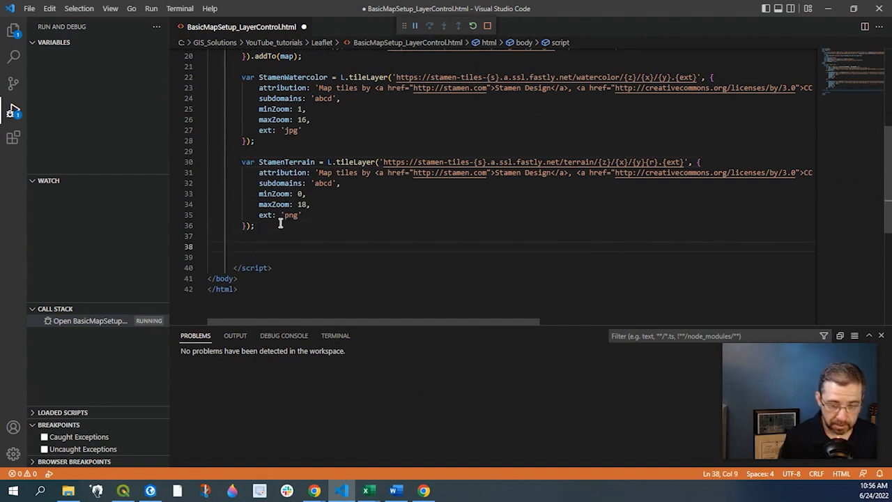
# Step: Add a Leaflet layer comment and declare 'var baseMaps = {'
pyautogui.write('//')
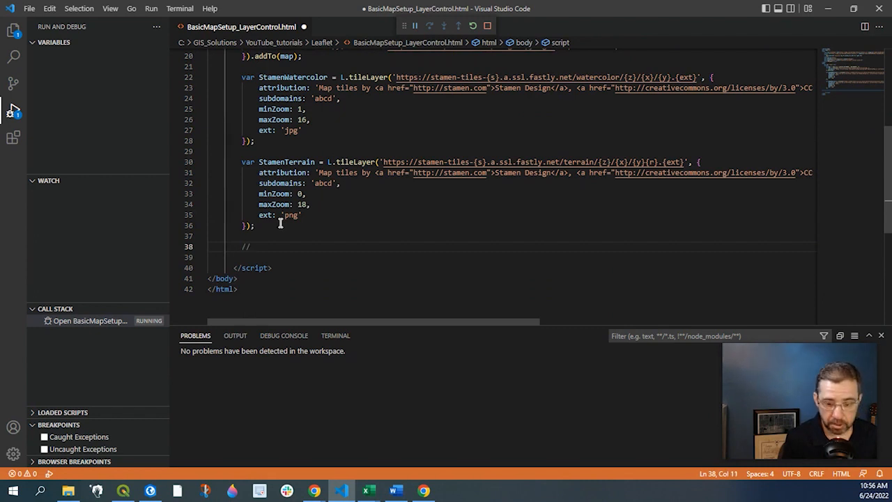
pyautogui.write('Lea')
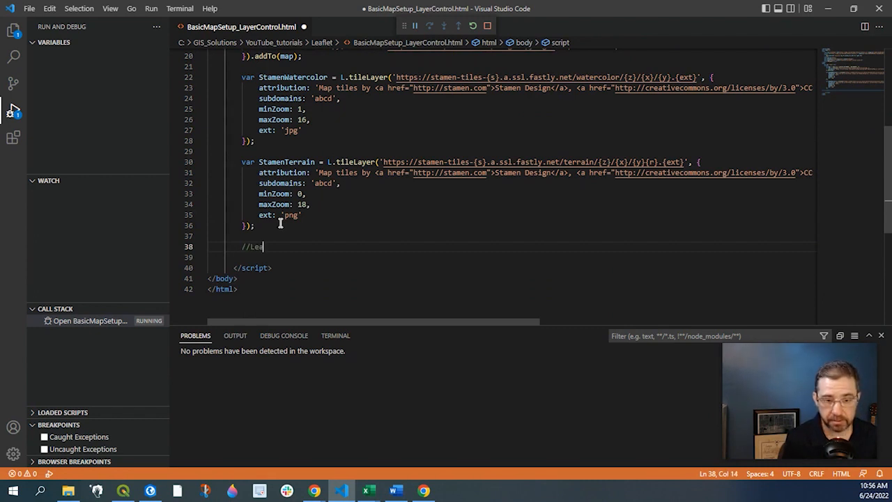
pyautogui.write('aflet layer control')
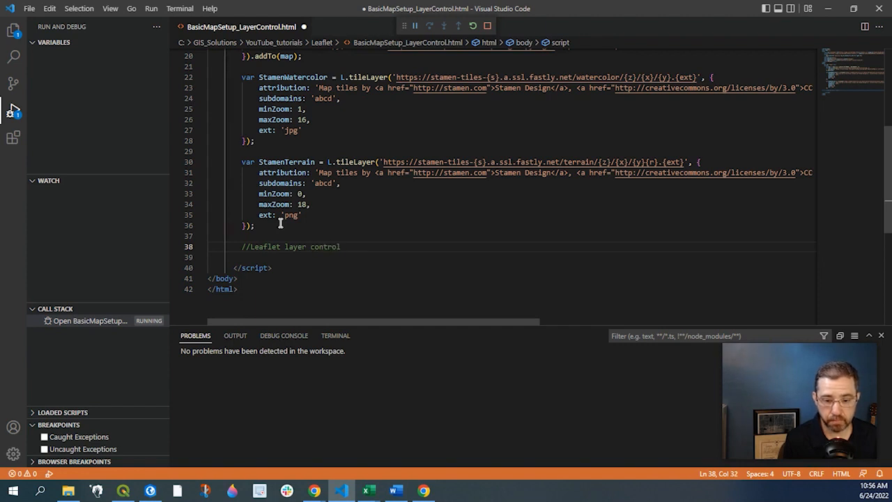
pyautogui.write('var bas')
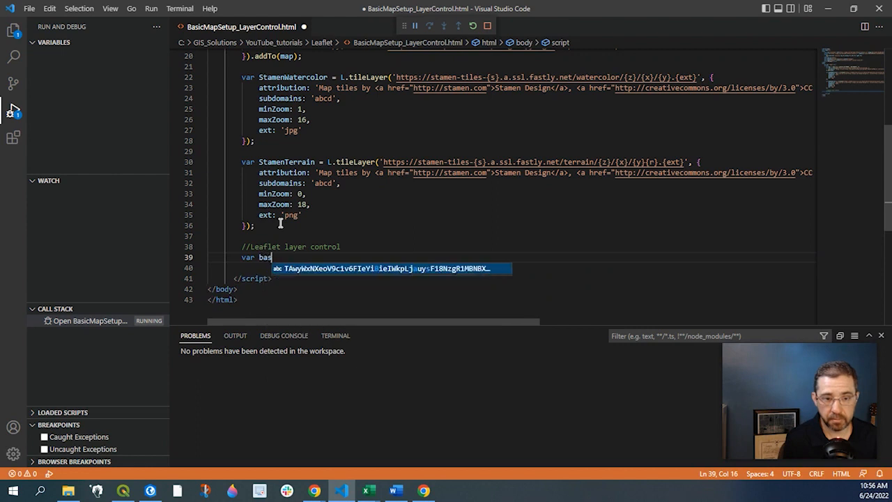
pyautogui.write('eMaps')
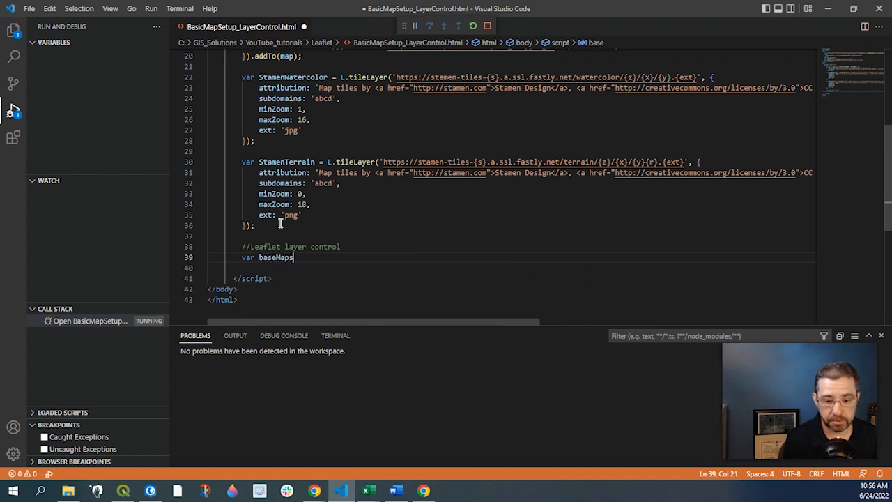
pyautogui.write('=')
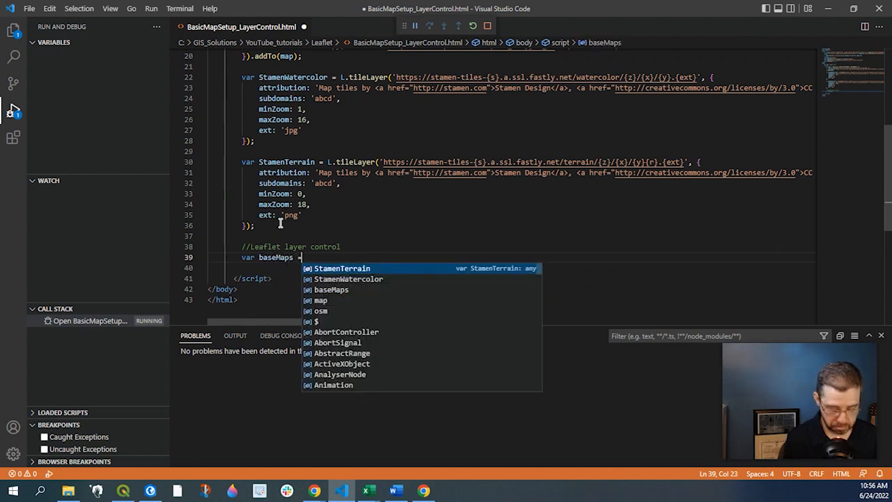
pyautogui.write('{')
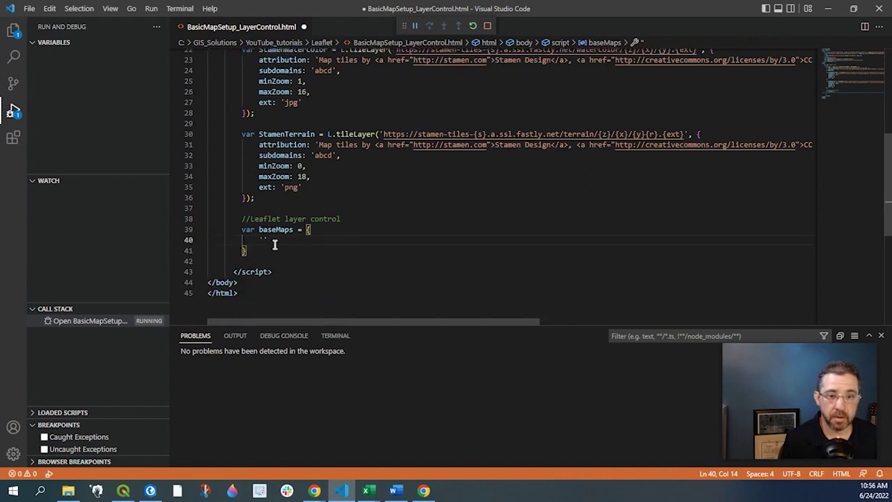
# Step: Add the entry 'Open Street Map': osm to baseMaps
pyautogui.write('O')
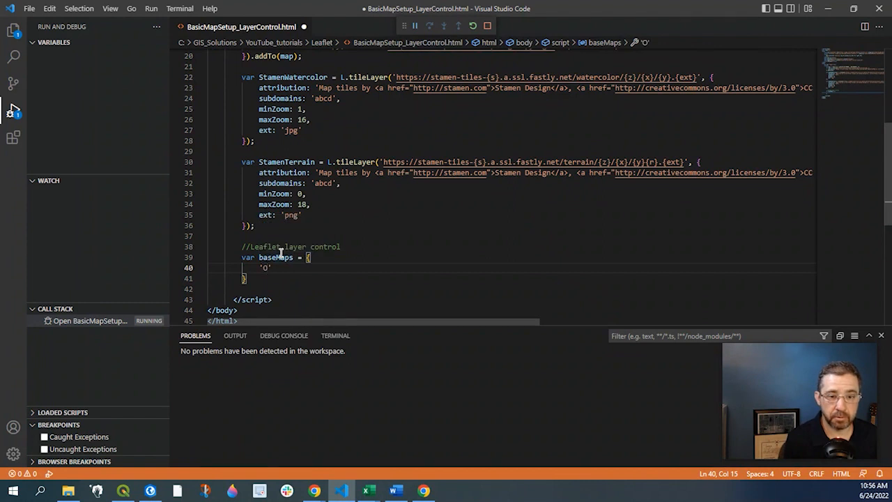
pyautogui.write('reet Map')
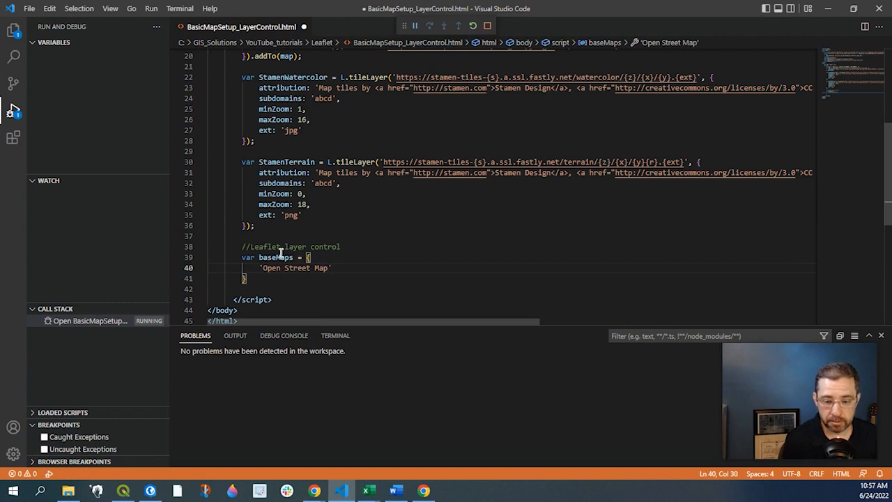
pyautogui.write(':')
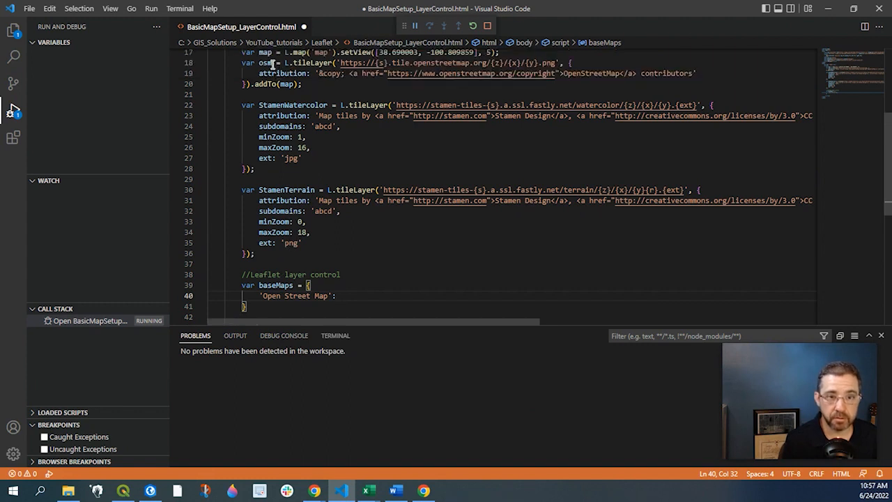
pyautogui.write('o')
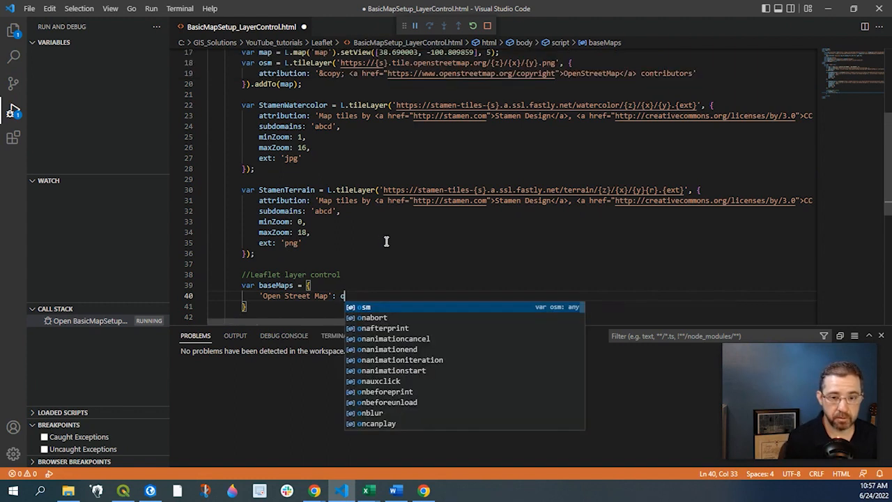
pyautogui.write('sm,')
pyautogui.write("'")
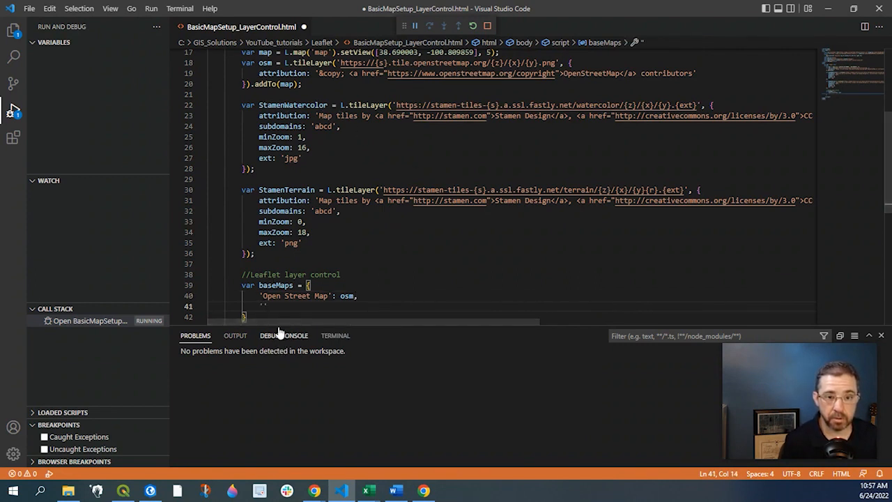
# Step: Add 'Water Color': StamenWatercolor and 'Terrain': StamenTerrain entries
pyautogui.write("'Water")
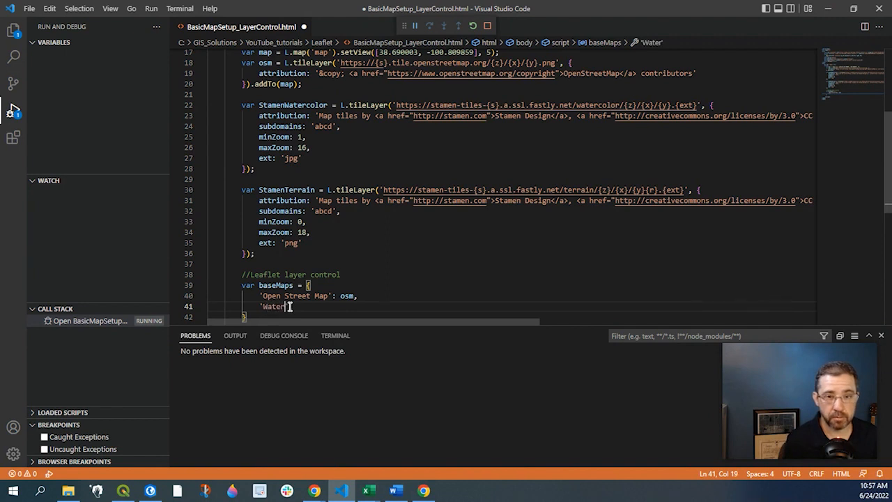
pyautogui.write('Color')
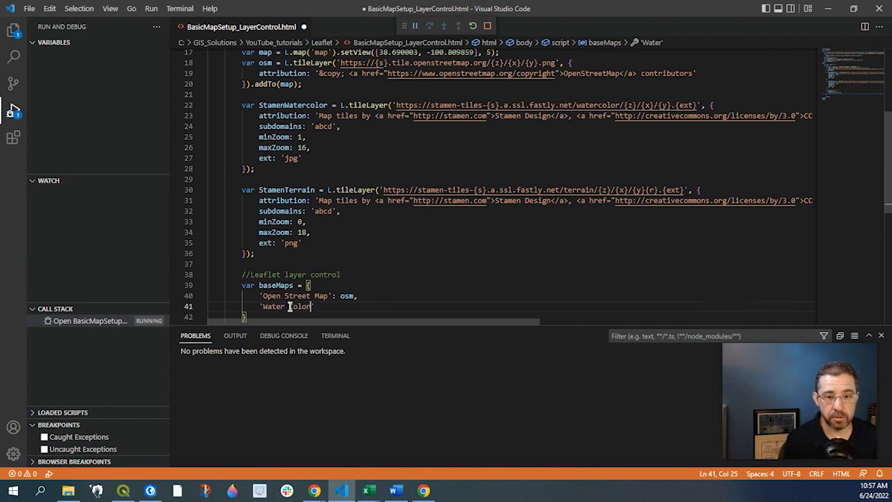
pyautogui.write("':")
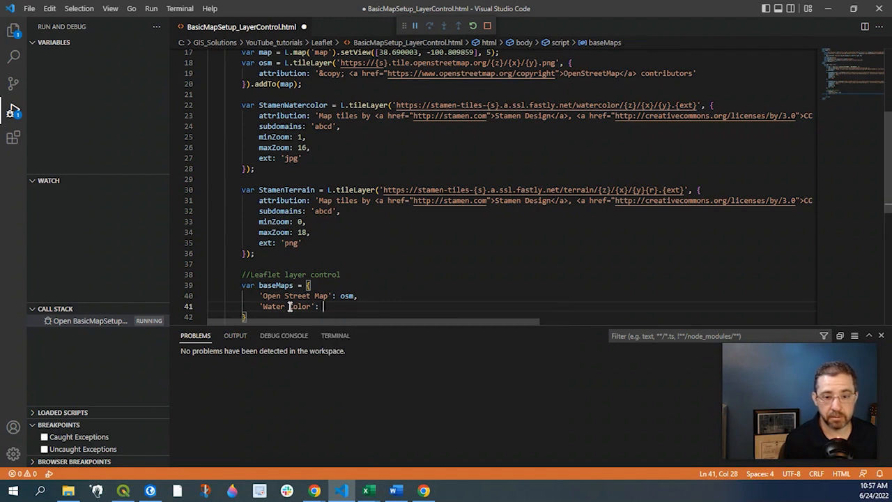
pyautogui.write('StamenWatercolor,')
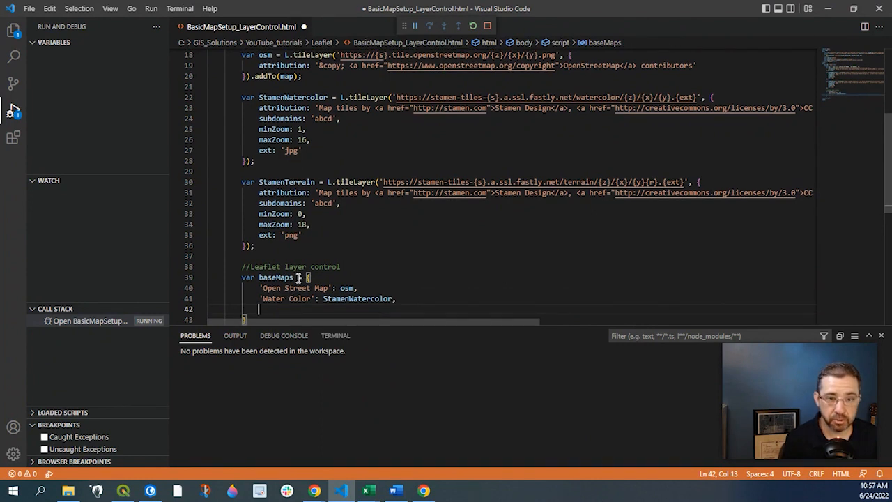
pyautogui.write("''")
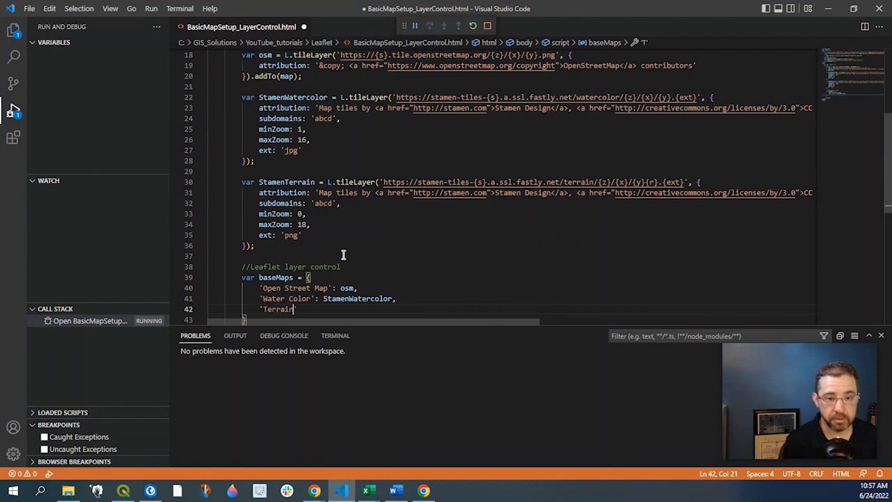
pyautogui.write(':StamenTerrain')
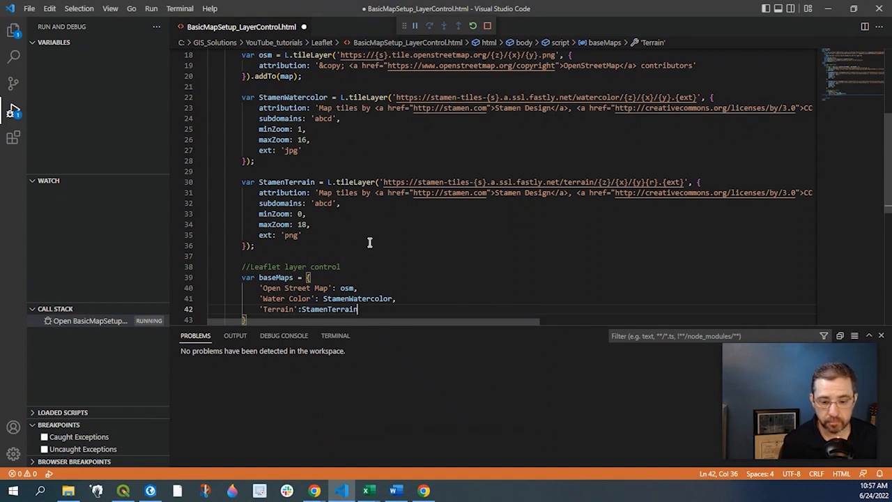
pyautogui.scroll(-3)
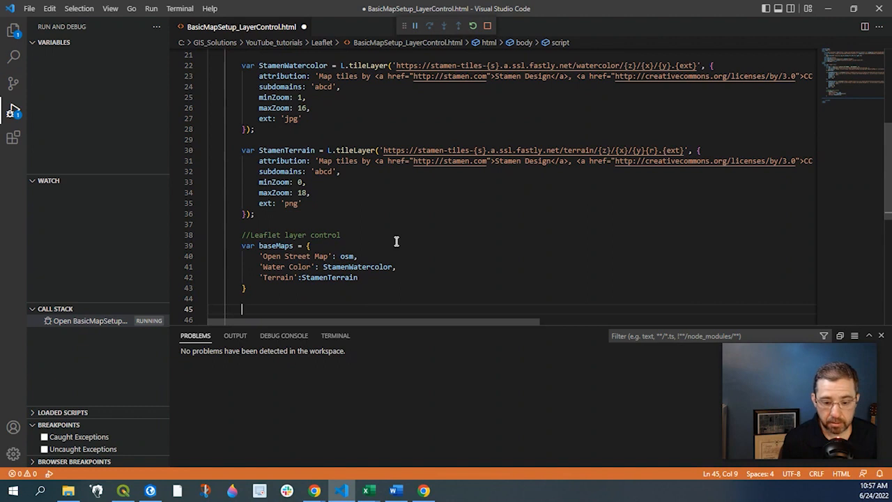
# Step: Write L.control.layers(baseMaps).addTo(map); below baseMaps and save the file
pyautogui.write('L.control')
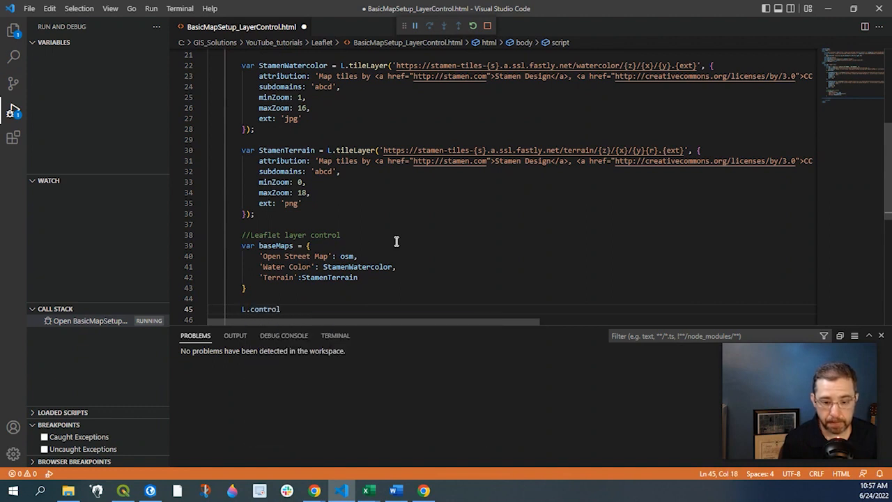
pyautogui.write('.')
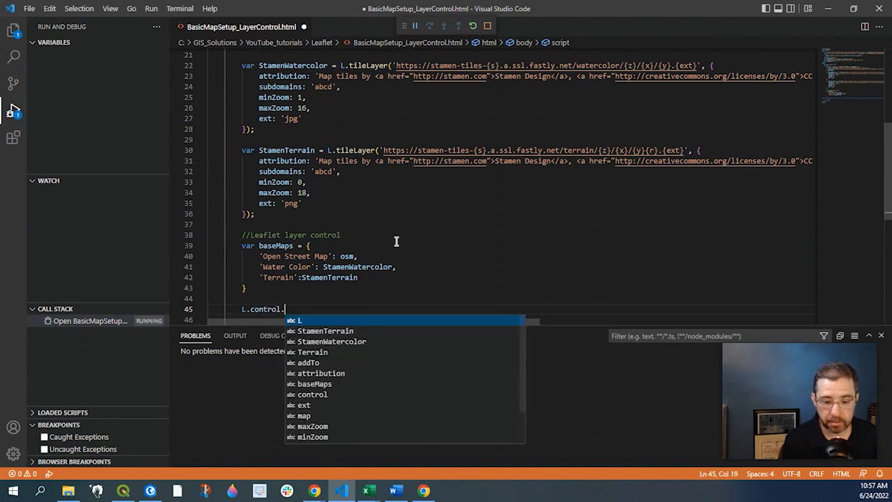
pyautogui.write('layers')
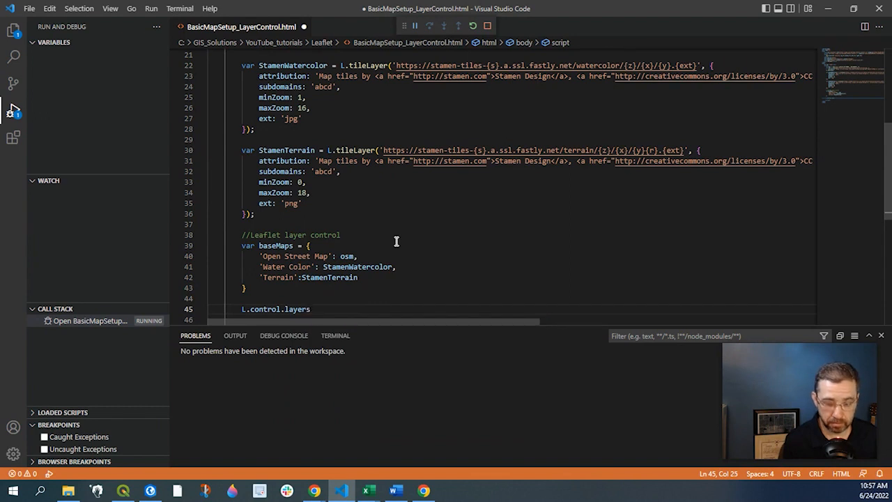
pyautogui.write('(base')
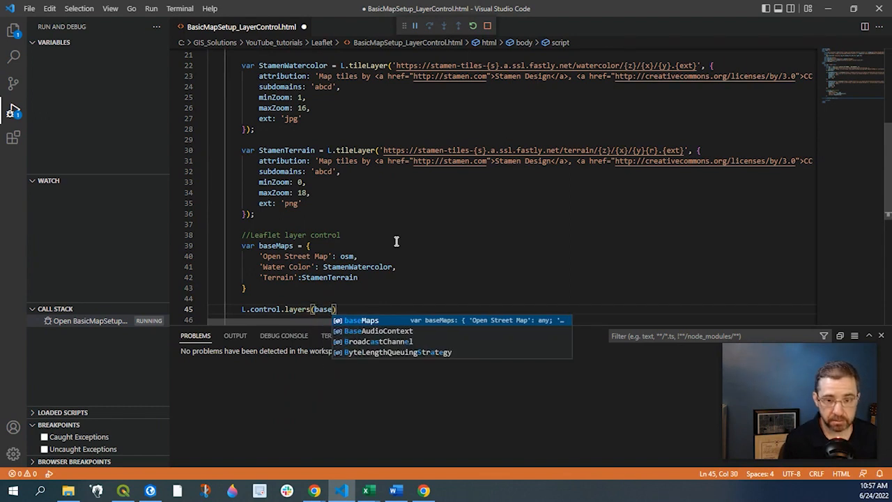
pyautogui.write('Maps')
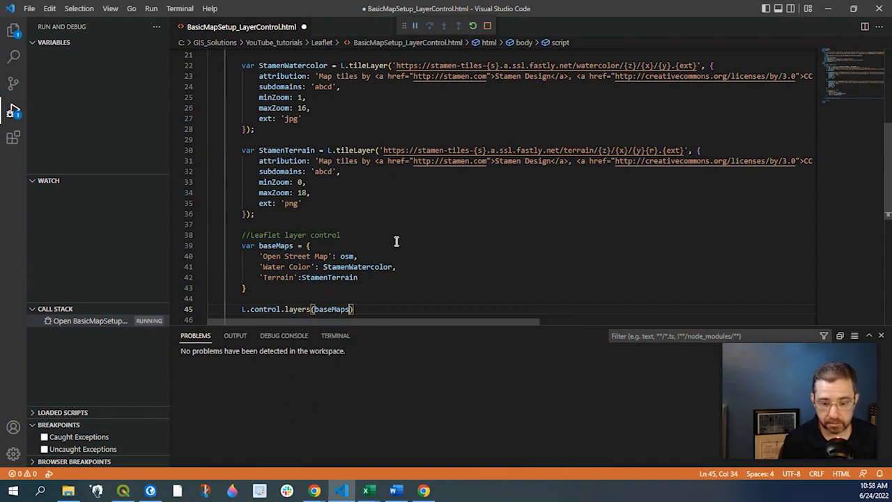
pyautogui.write('.a')
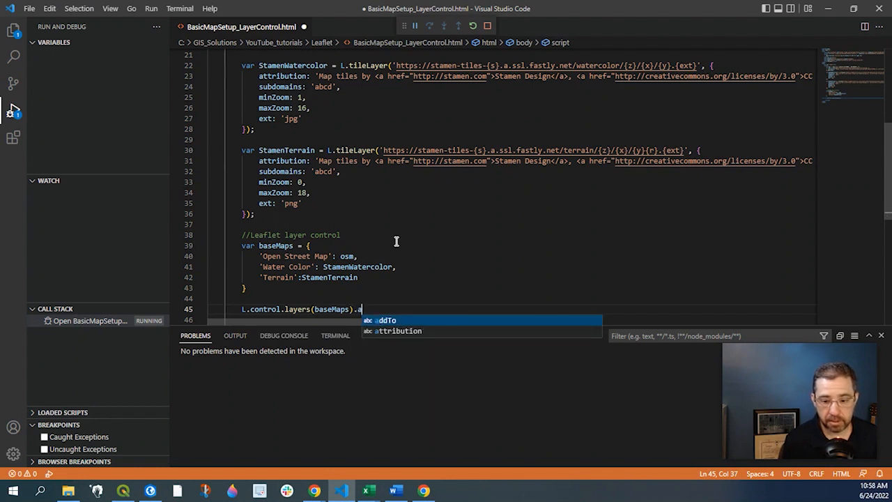
pyautogui.write('ddT')
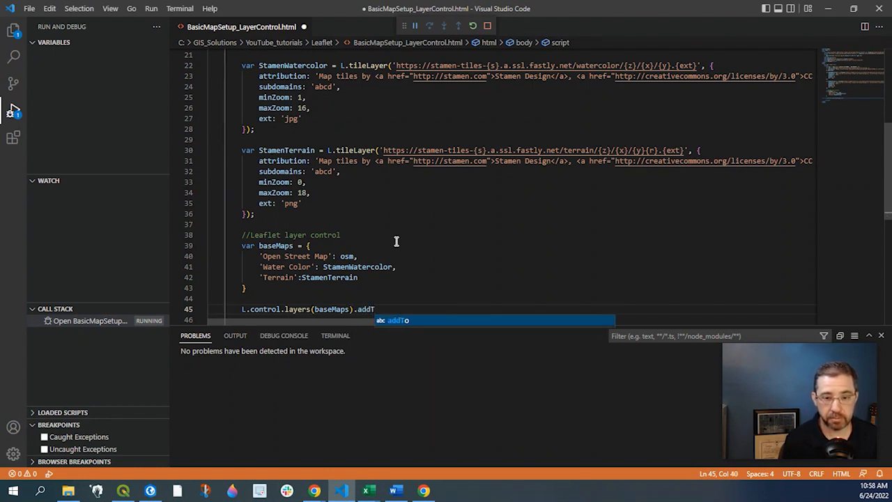
pyautogui.write('o')
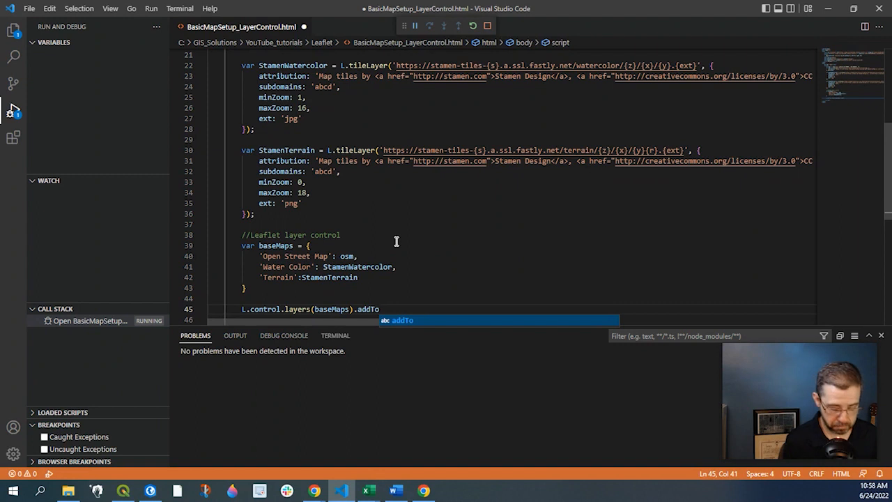
pyautogui.write('(map)')
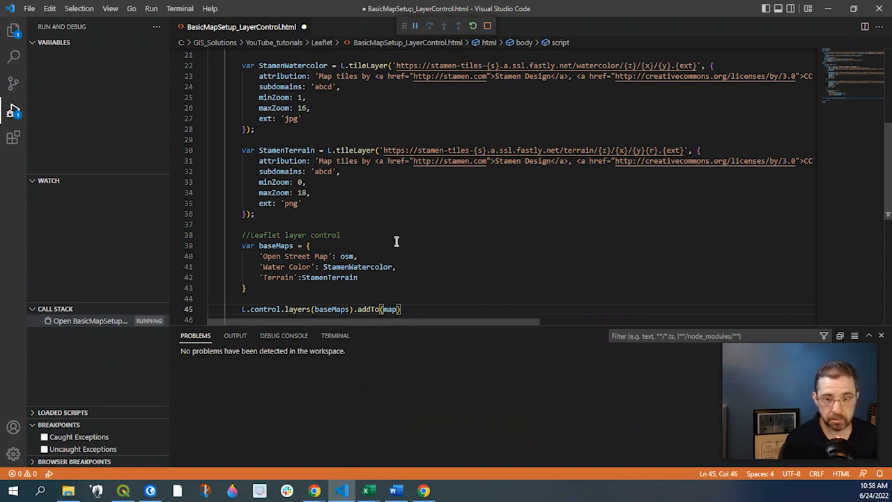
pyautogui.write(';')
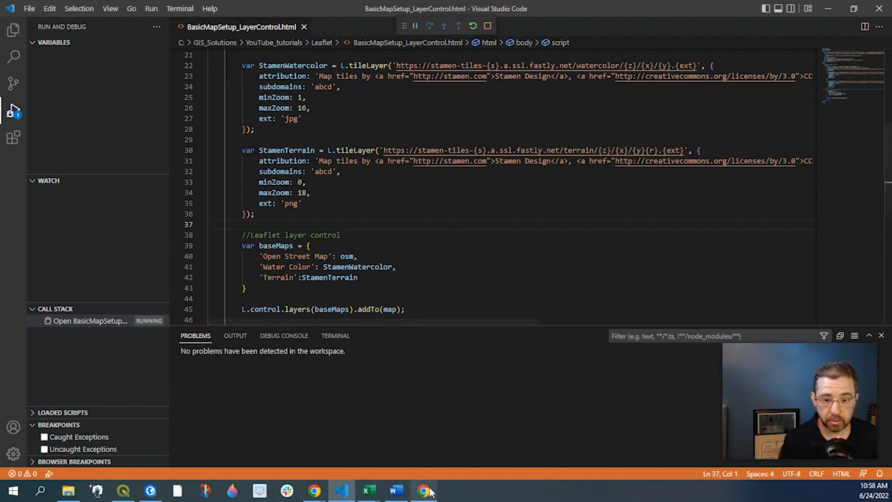
# Step: In Chrome, switch through Water Color, Terrain and back to Open Street Map, then return to VS Code
pyautogui.click(428, 489)
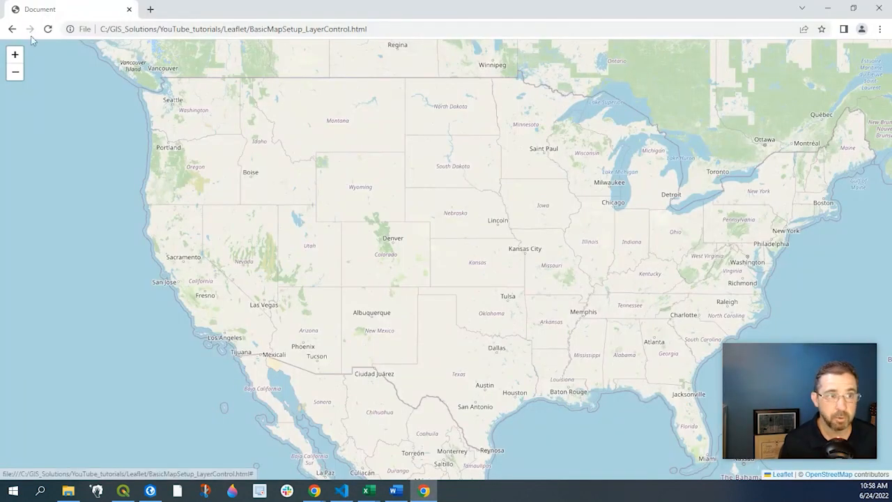
pyautogui.moveTo(884, 55)
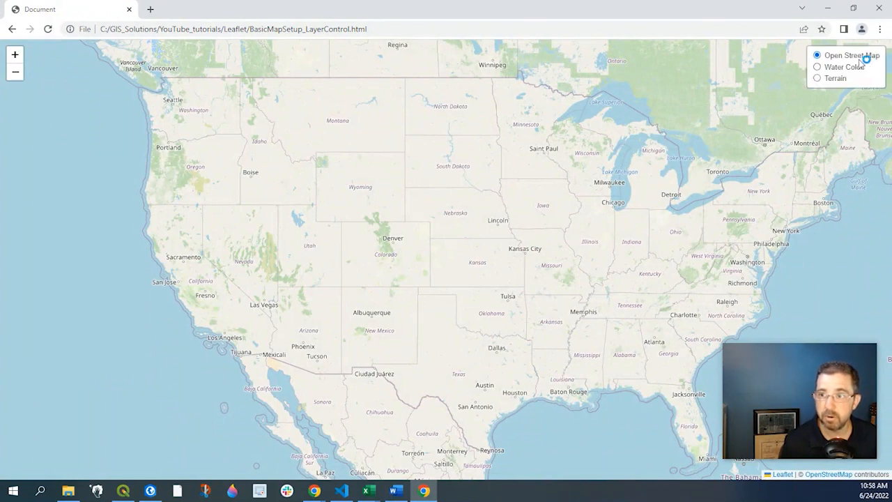
pyautogui.click(817, 67)
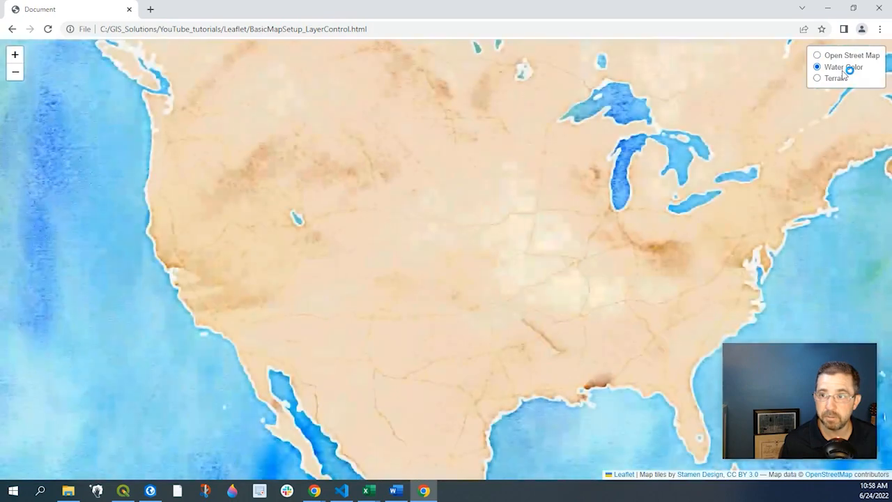
pyautogui.click(816, 80)
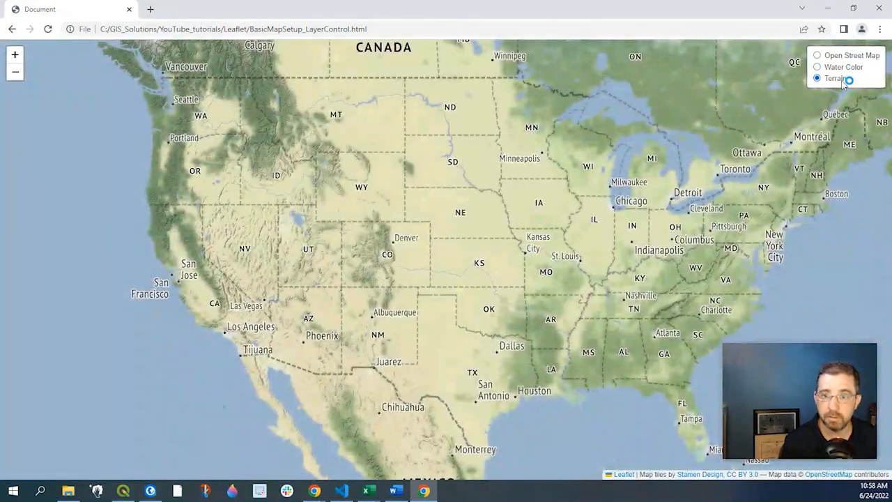
pyautogui.moveTo(126, 46)
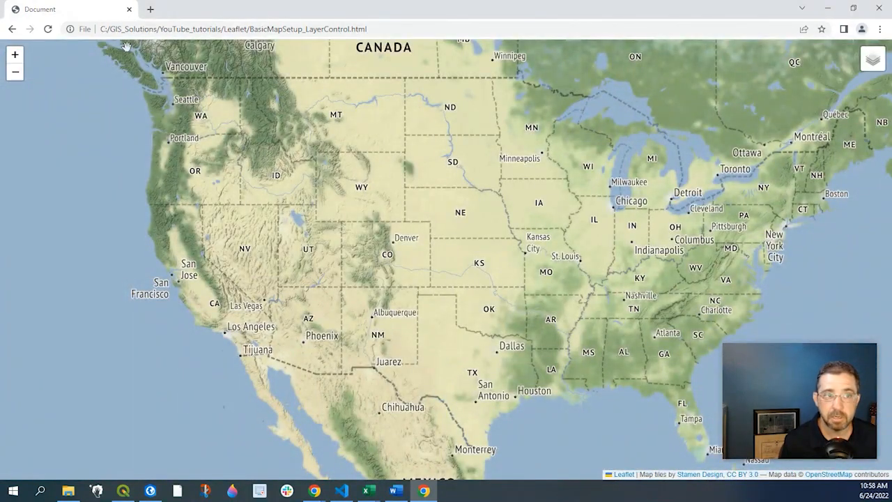
pyautogui.click(872, 58)
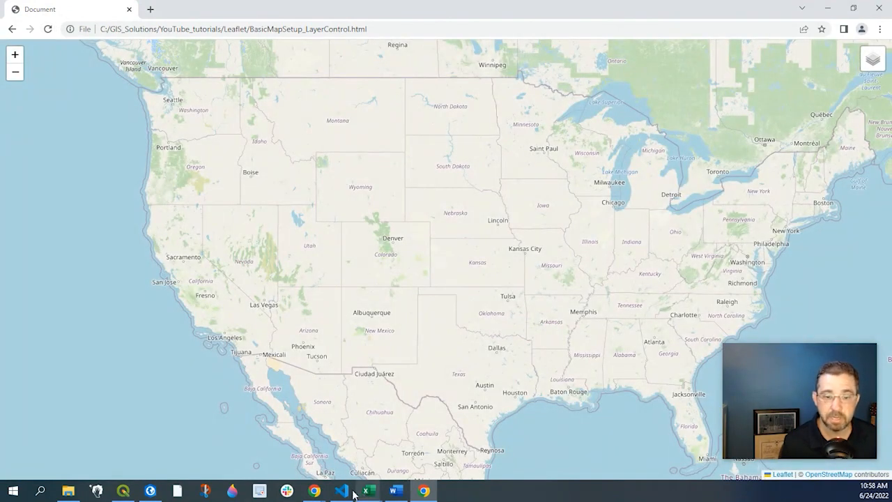
pyautogui.click(341, 490)
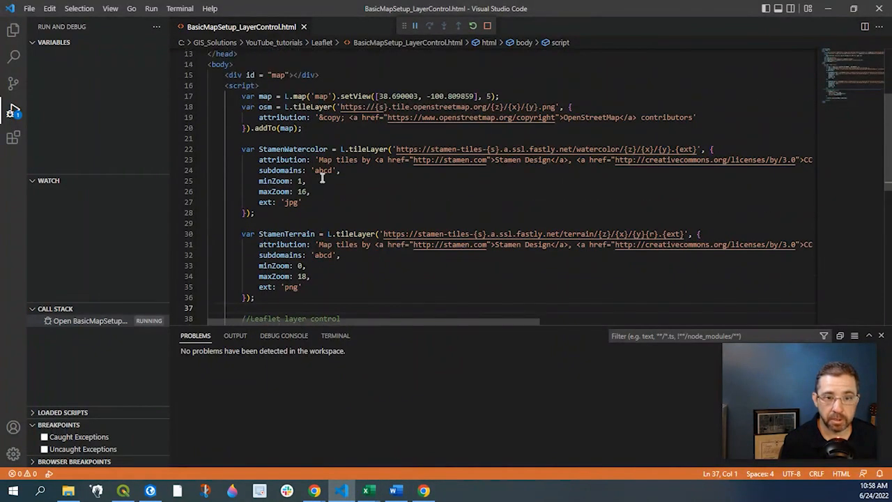